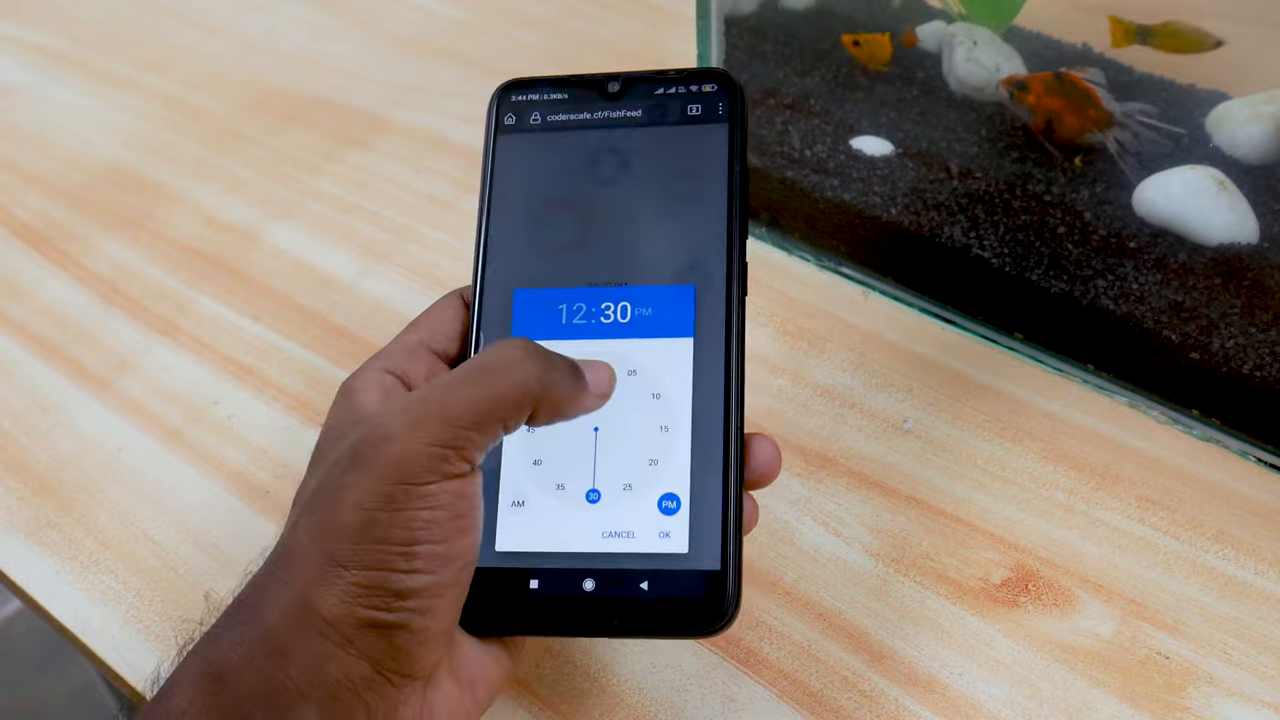
Confirm 12:30 PM in the time picker so it joins 04:32 PM in the schedule.
click(664, 534)
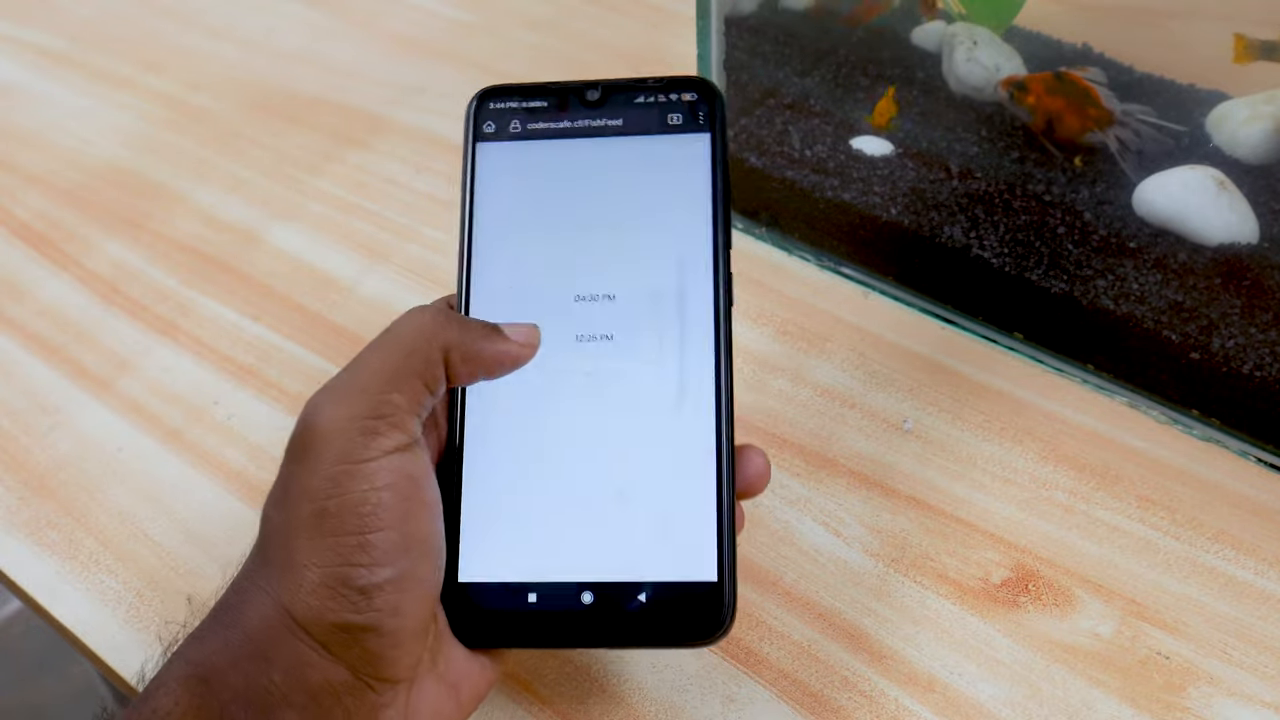